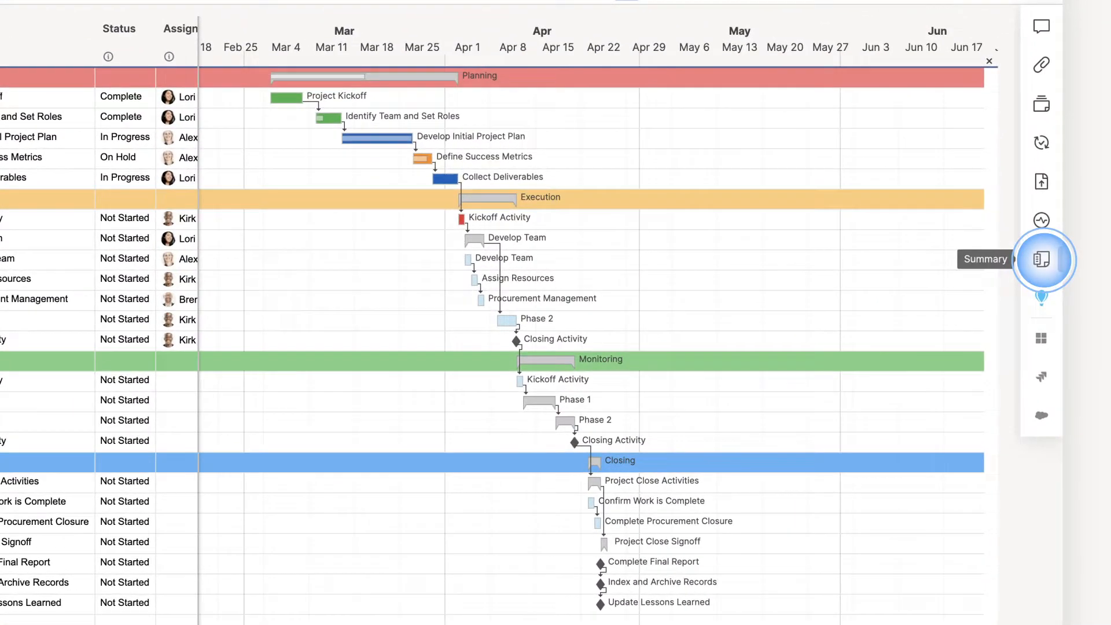
- Show the sheet summary fields and cancel the New Summary Field dialog without adding one
{"action": "left_click", "coordinate": [1041, 259]}
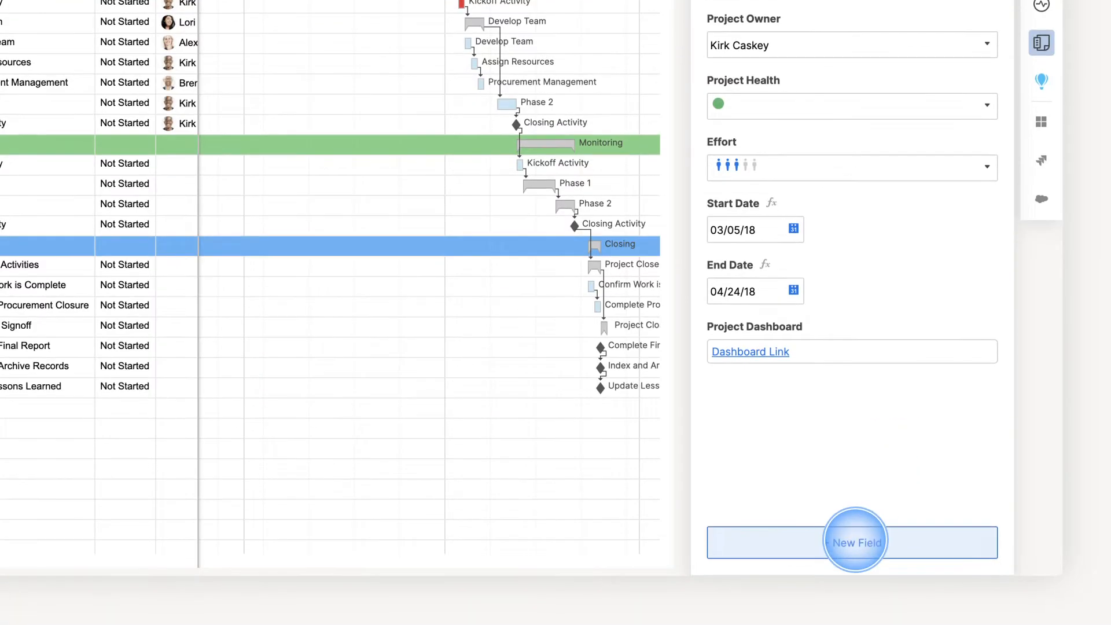
{"action": "left_click", "coordinate": [854, 542]}
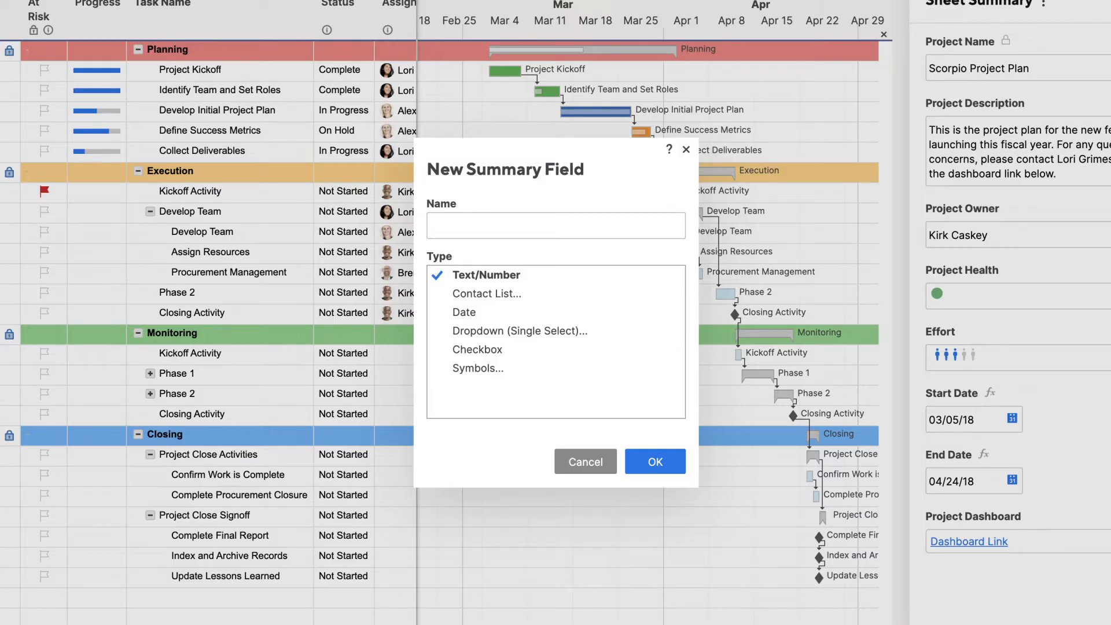
{"action": "left_click", "coordinate": [585, 462]}
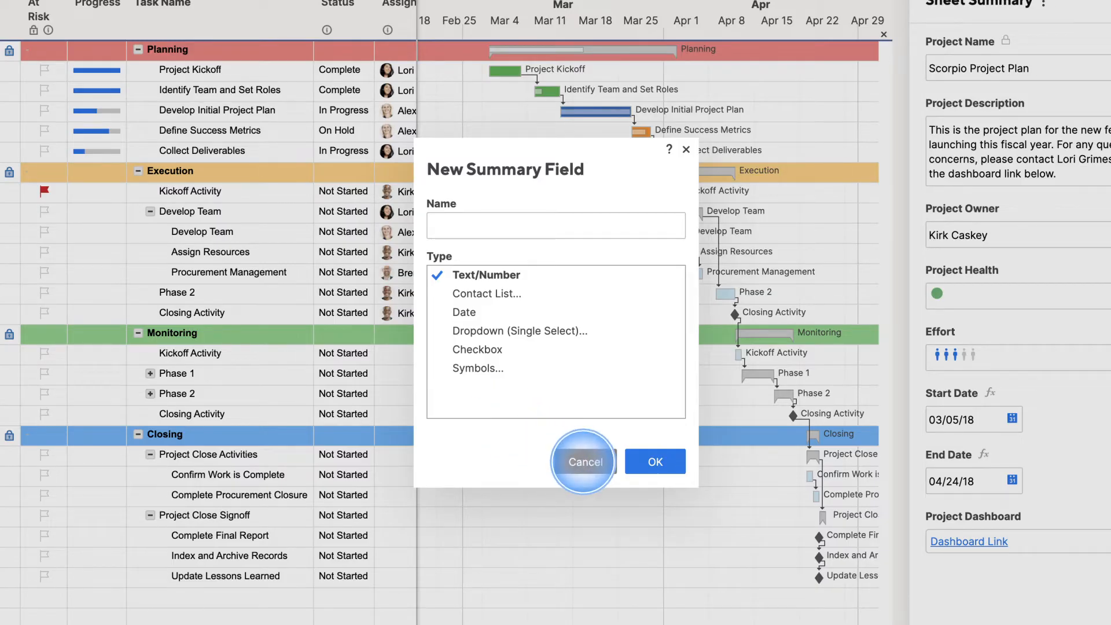
{"action": "left_click", "coordinate": [582, 462]}
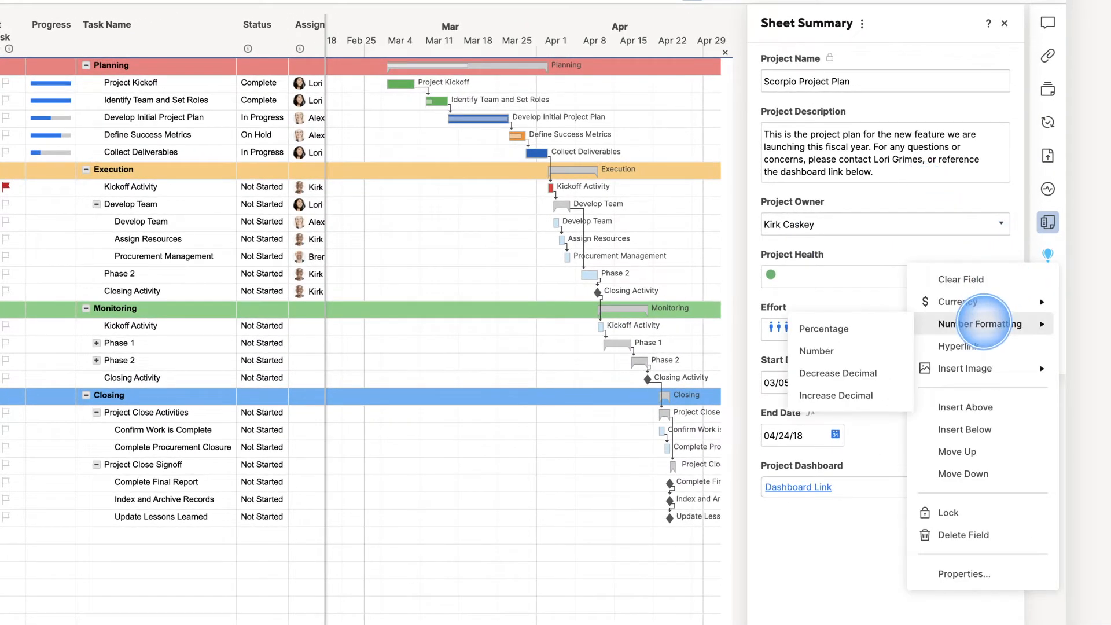
{"action": "mouse_move", "coordinate": [964, 368]}
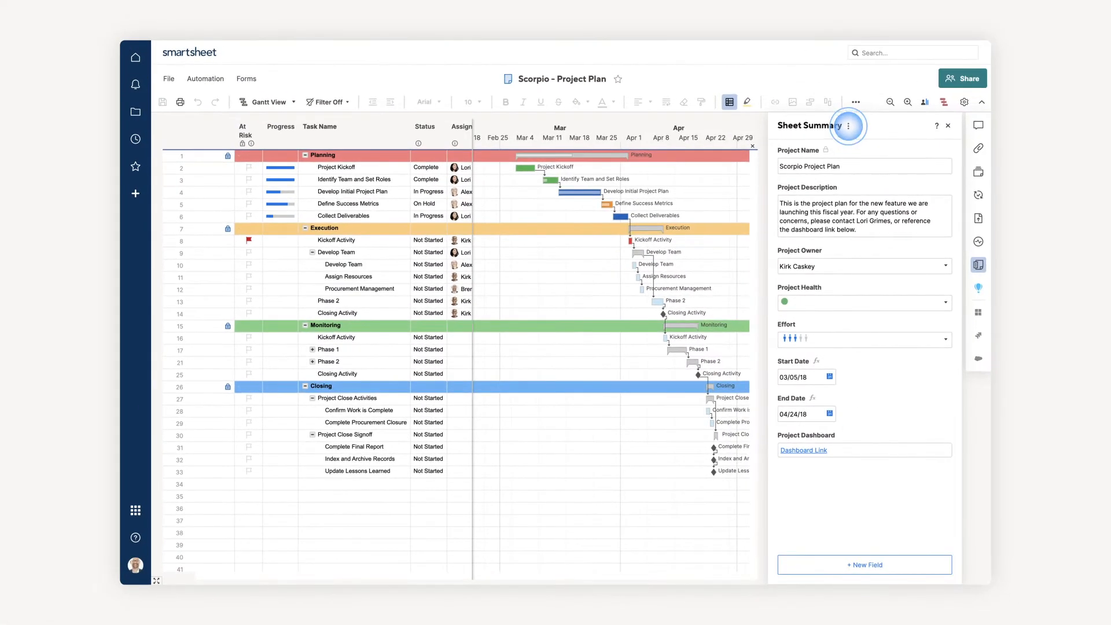
- Start Copy Sheet Summary and check the Blade Runner 2049 Budget, Contacts and Issue Log sheets
{"action": "left_click", "coordinate": [850, 124]}
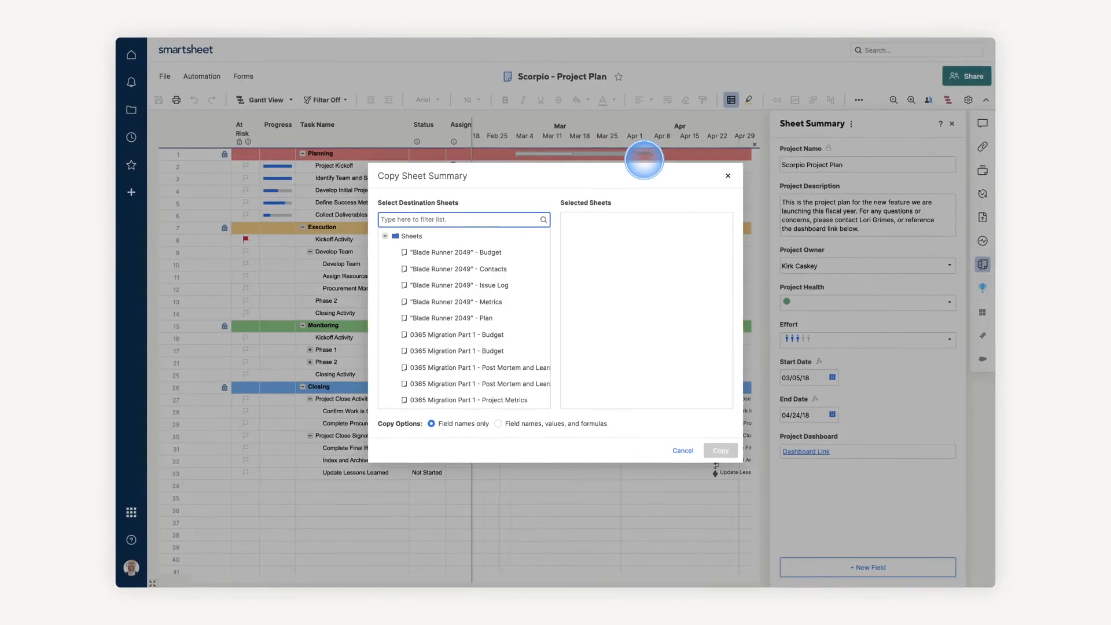
{"action": "left_click", "coordinate": [453, 285]}
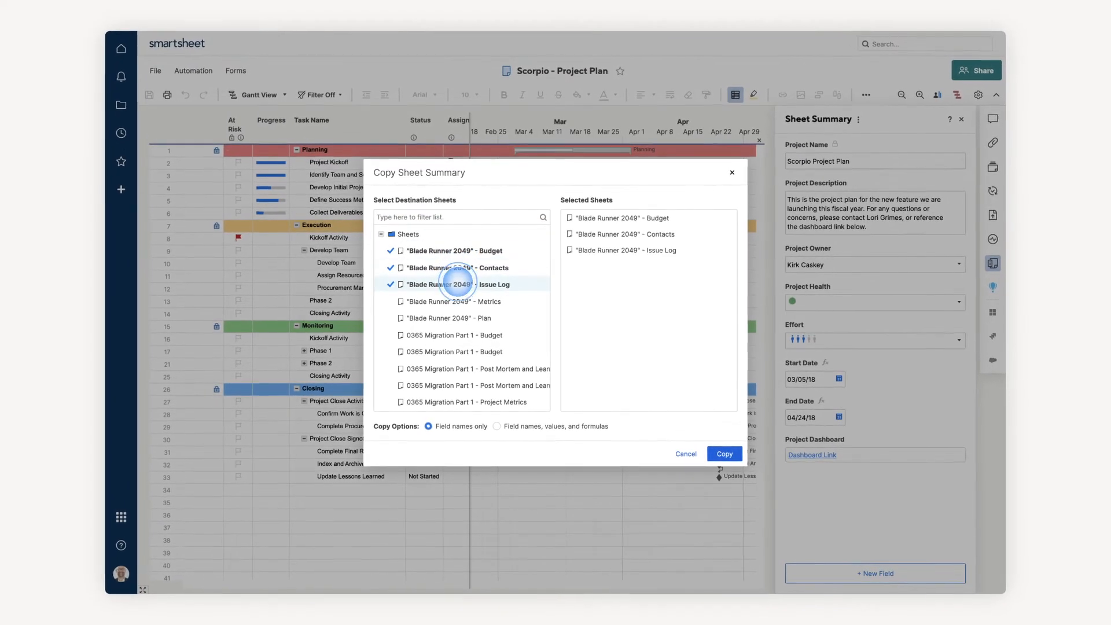